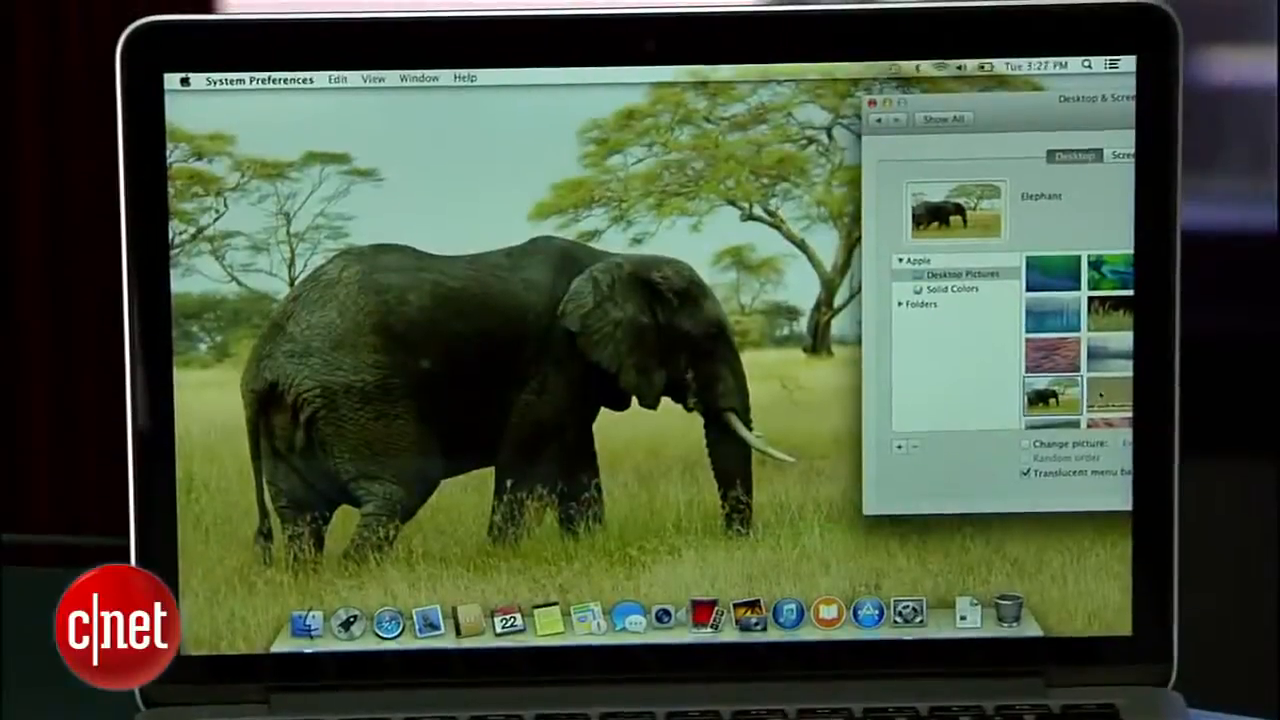
# Try the Flamingos, Forest in Mist and Moon wallpapers from Apple's Desktop Pictures.
pyautogui.click(1100, 410)
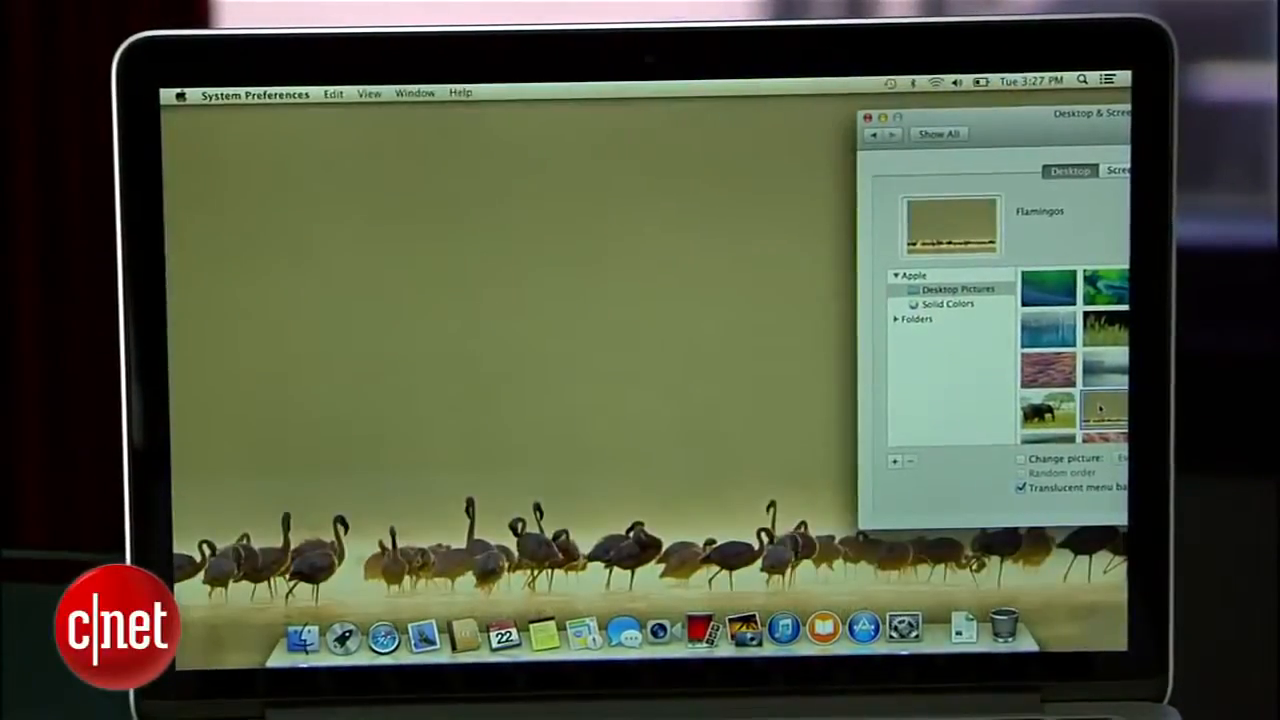
pyautogui.click(1048, 424)
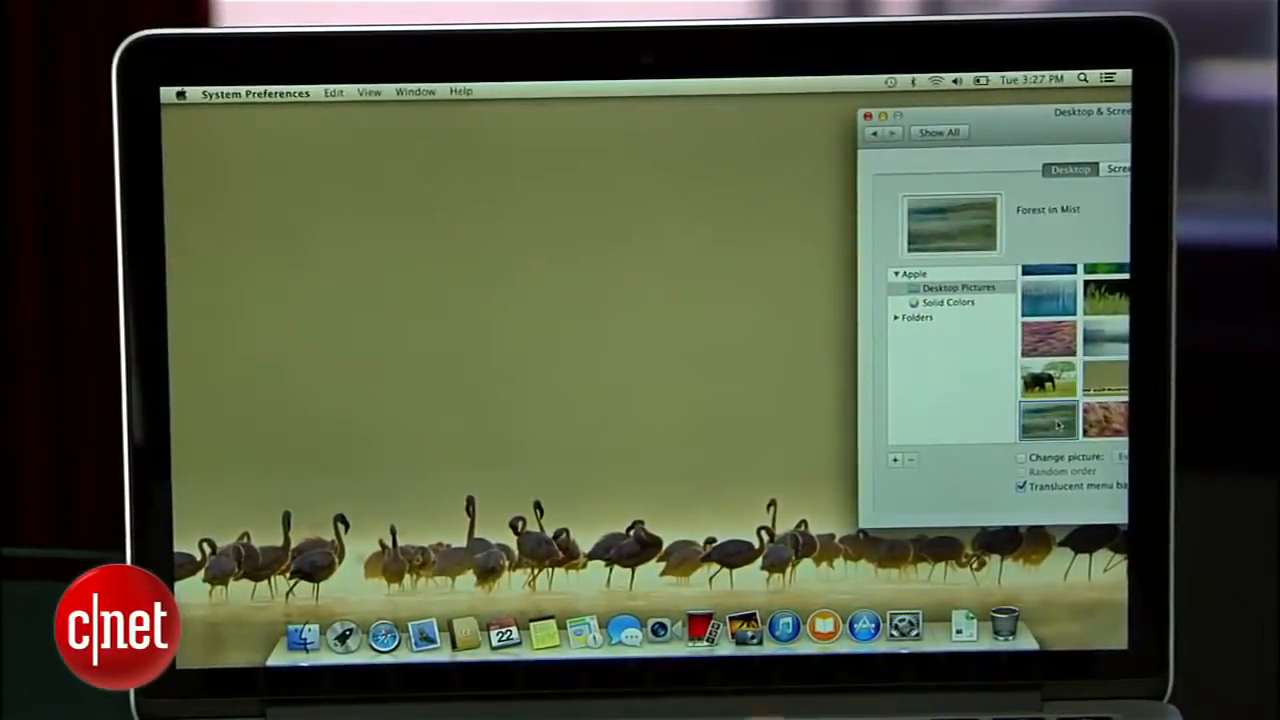
pyautogui.click(1048, 420)
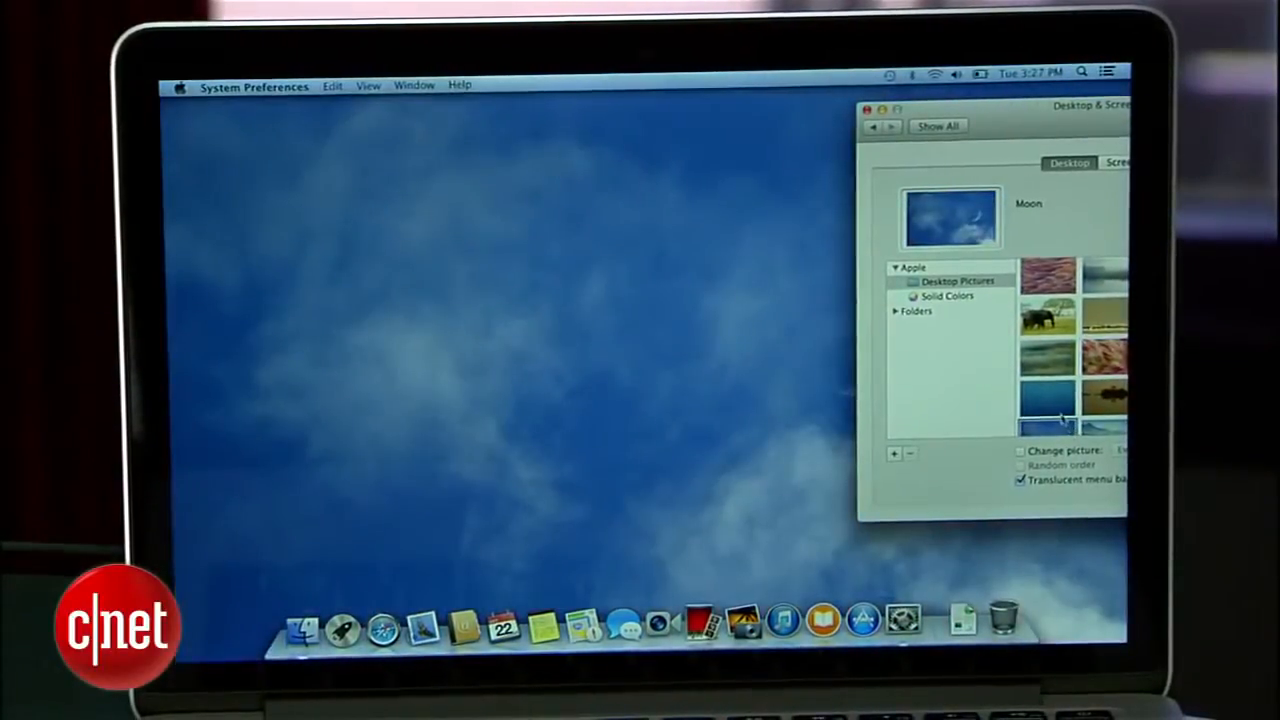
pyautogui.click(1048, 390)
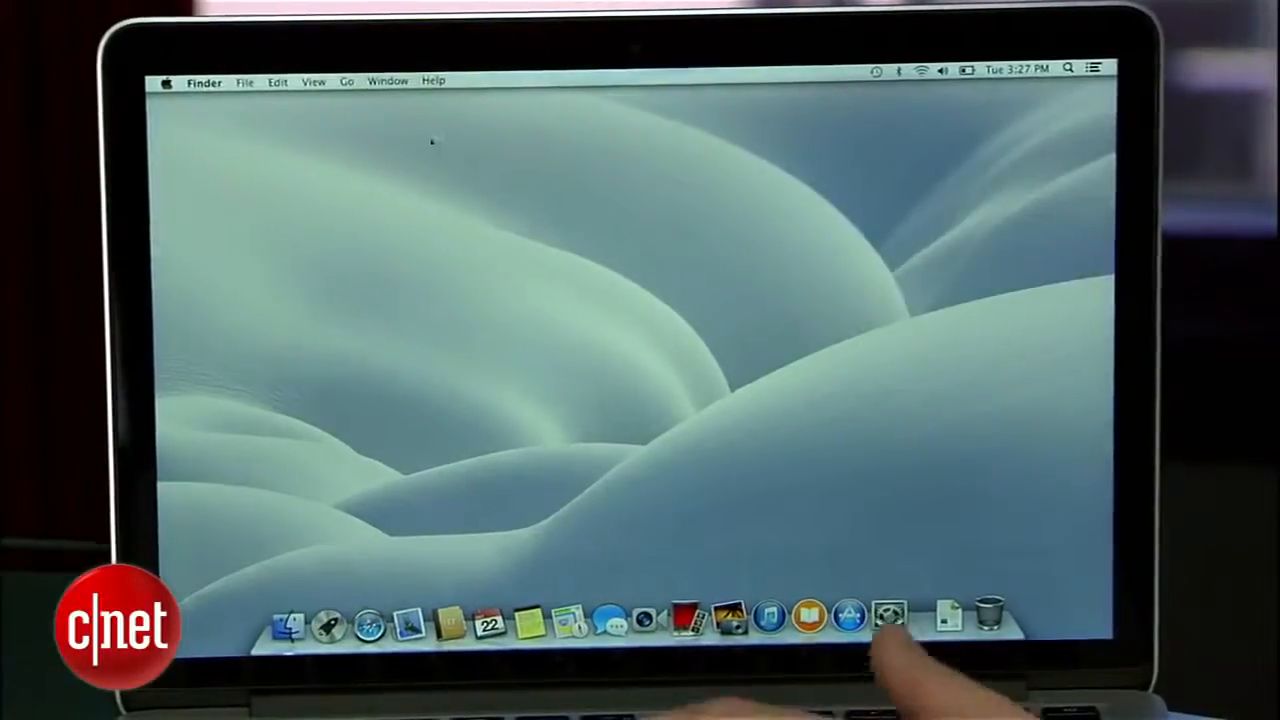
# Reopen Desktop & Screen Saver preferences and set the wallpaper to the Desert picture.
pyautogui.click(166, 80)
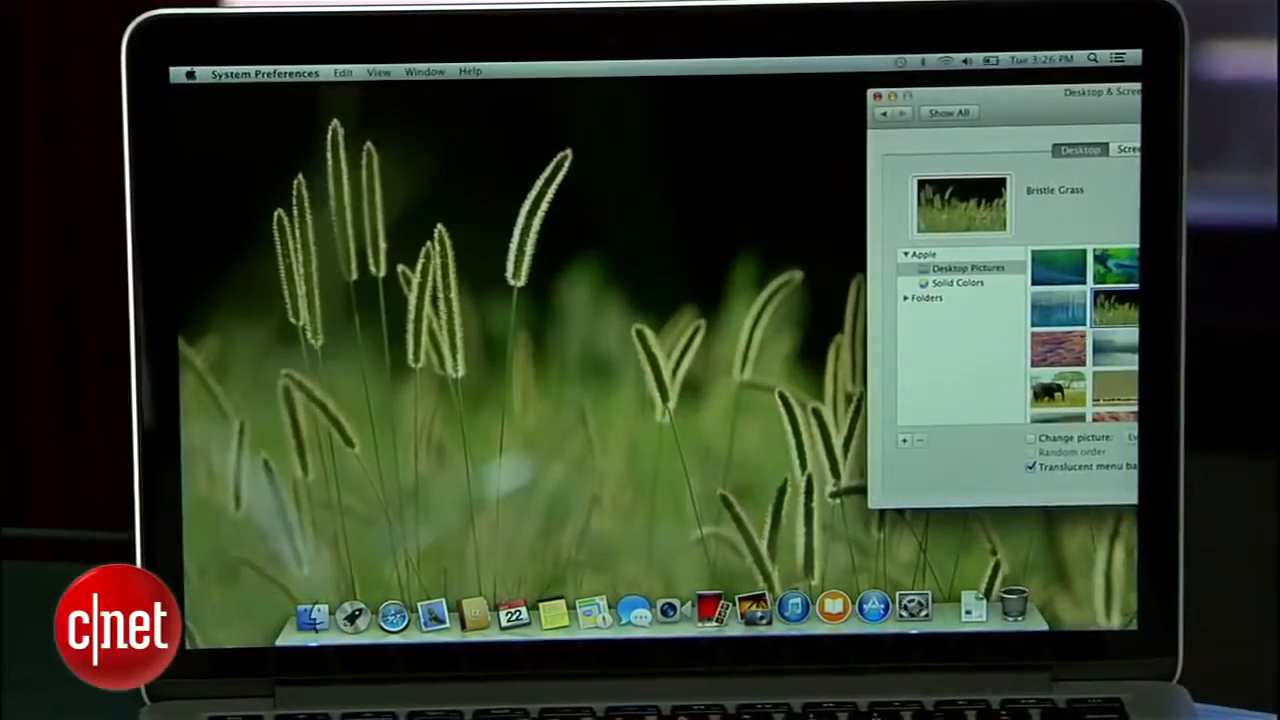
pyautogui.click(1056, 344)
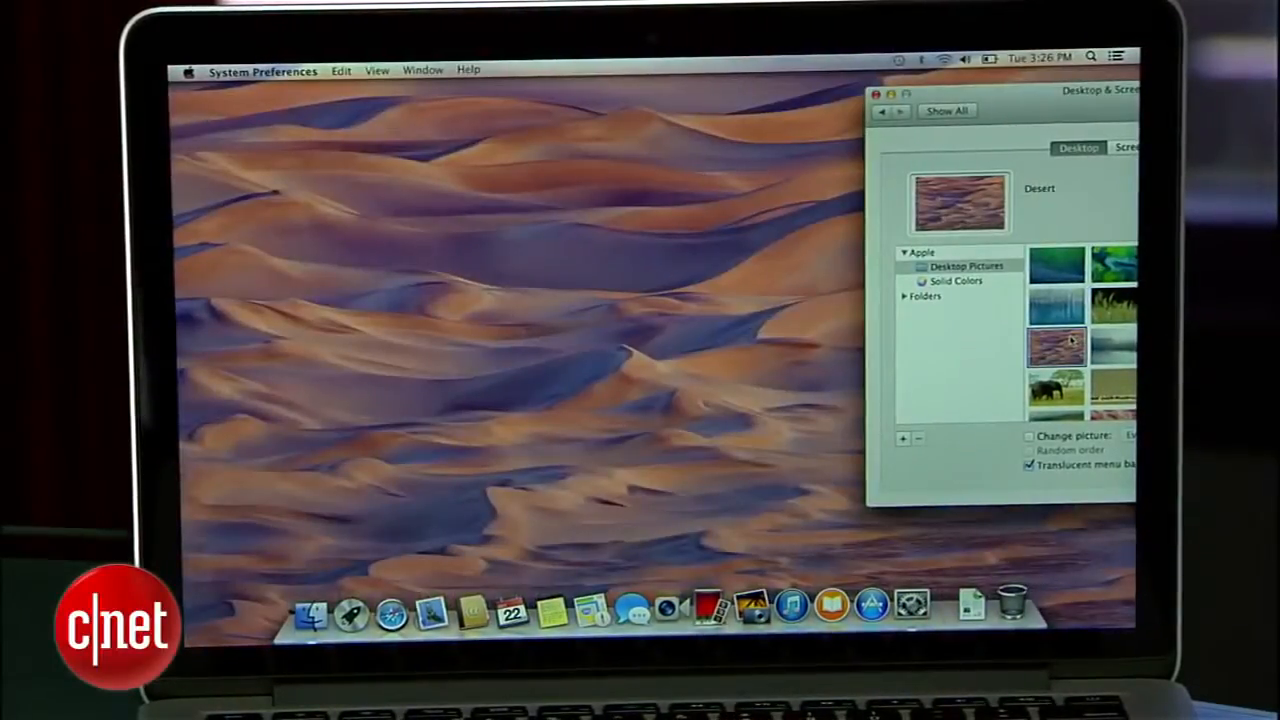